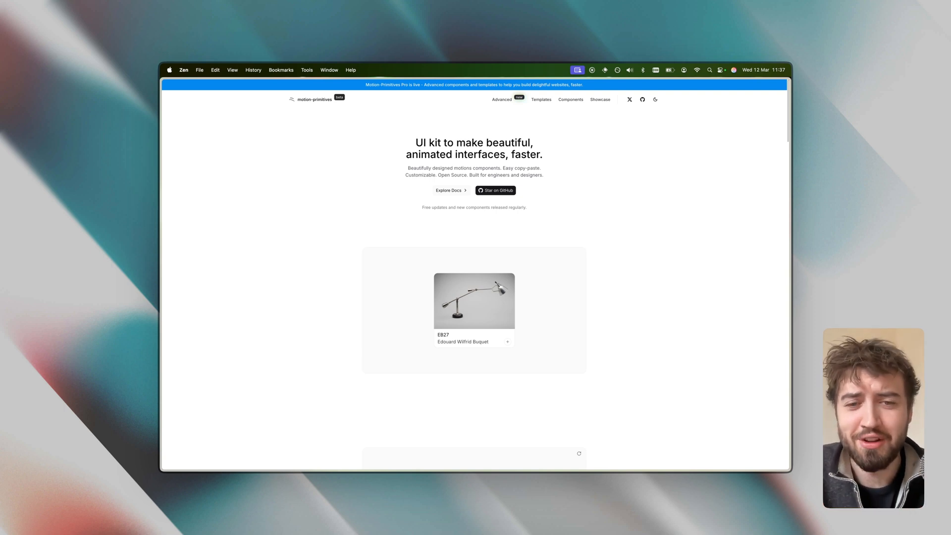
# Expand and close the EB27 lamp card, then scroll through the homepage demos.
pyautogui.click(474, 302)
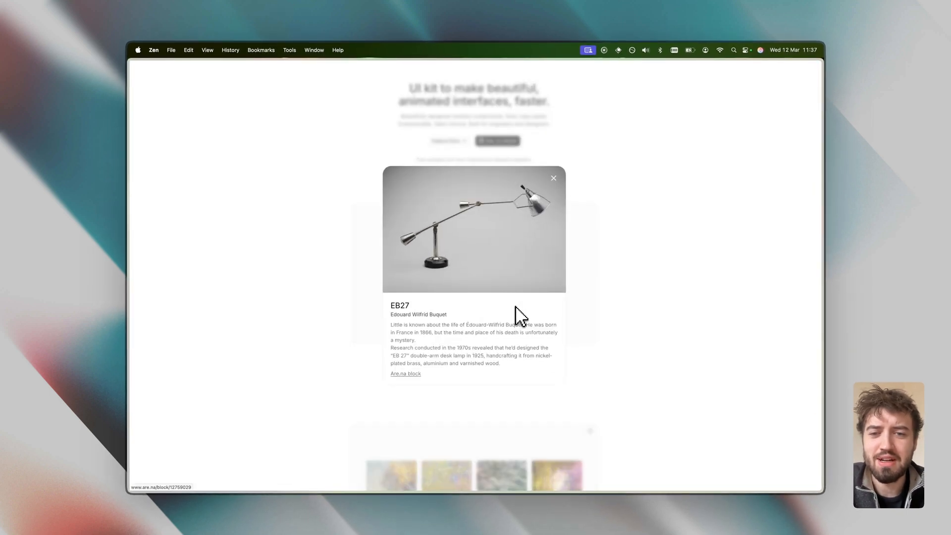
pyautogui.click(552, 178)
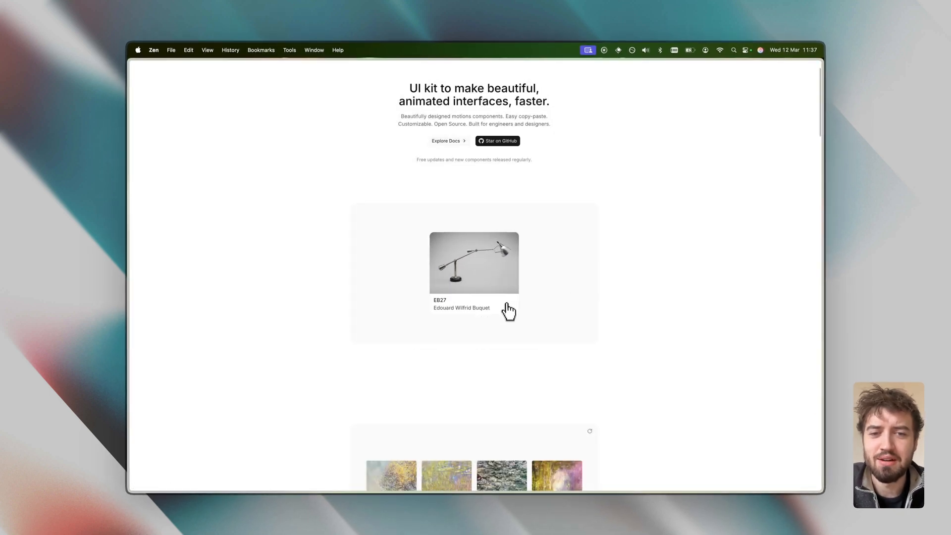
pyautogui.scroll(-3)
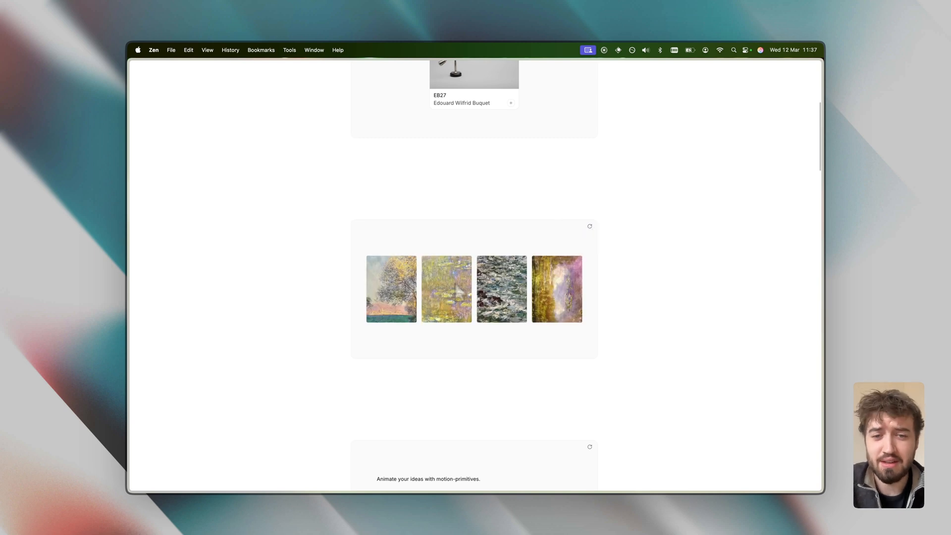
pyautogui.scroll(-3)
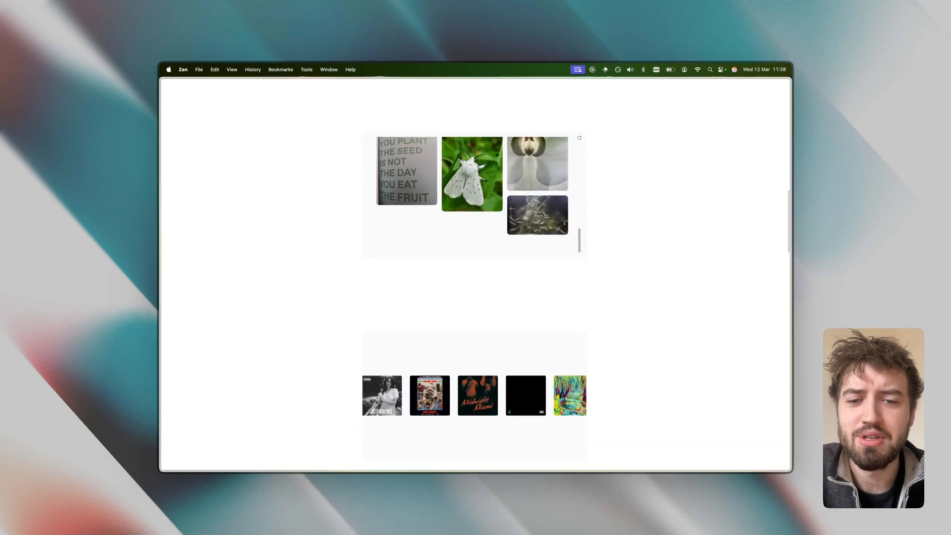
pyautogui.scroll(-3)
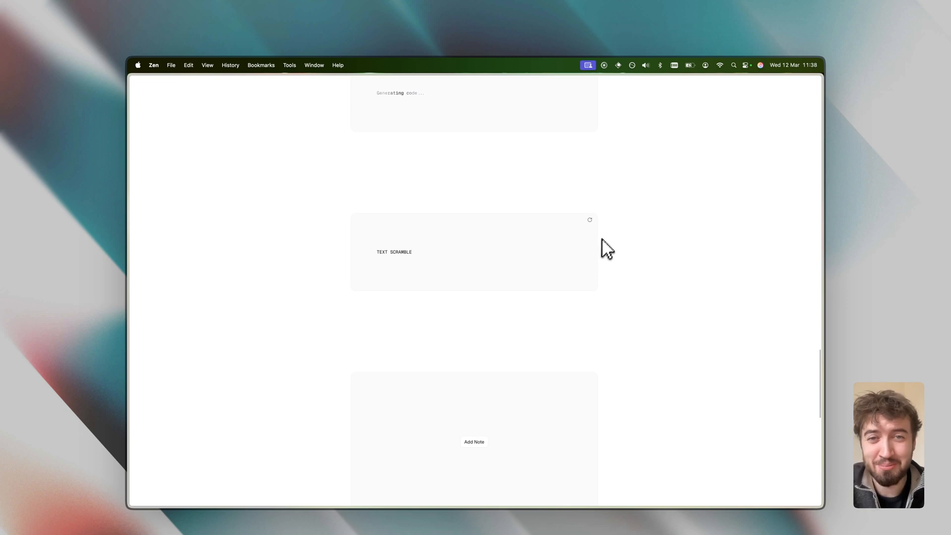
pyautogui.scroll(3)
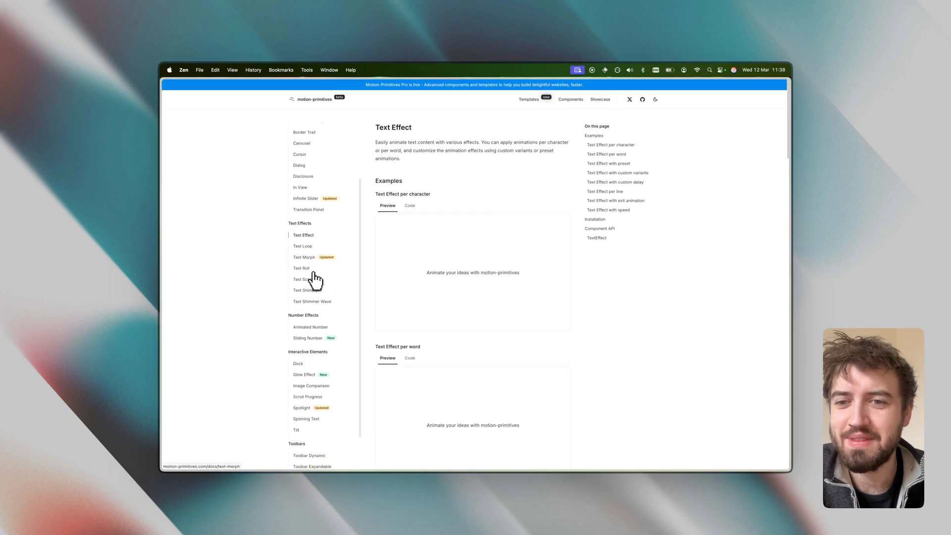
# Open the Text Scramble docs and copy its CLI install command.
pyautogui.click(301, 279)
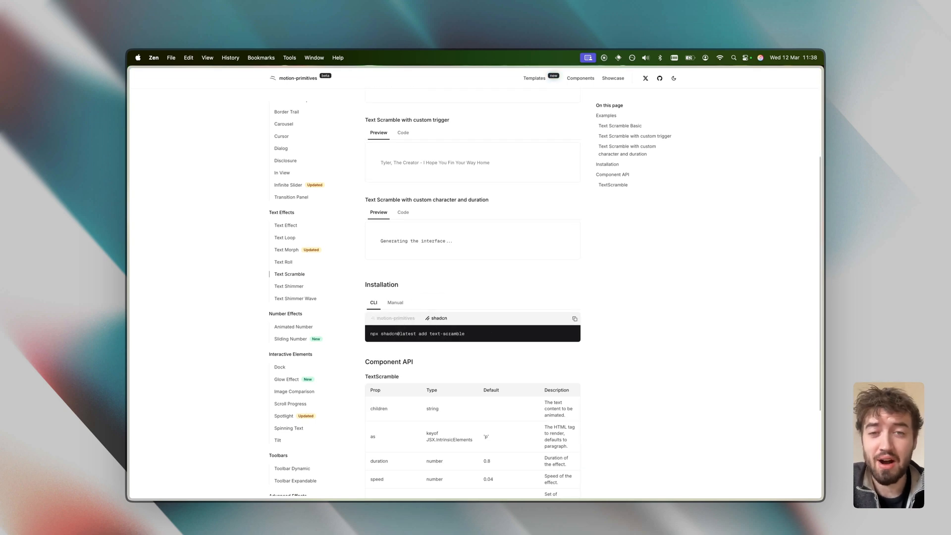
pyautogui.click(395, 303)
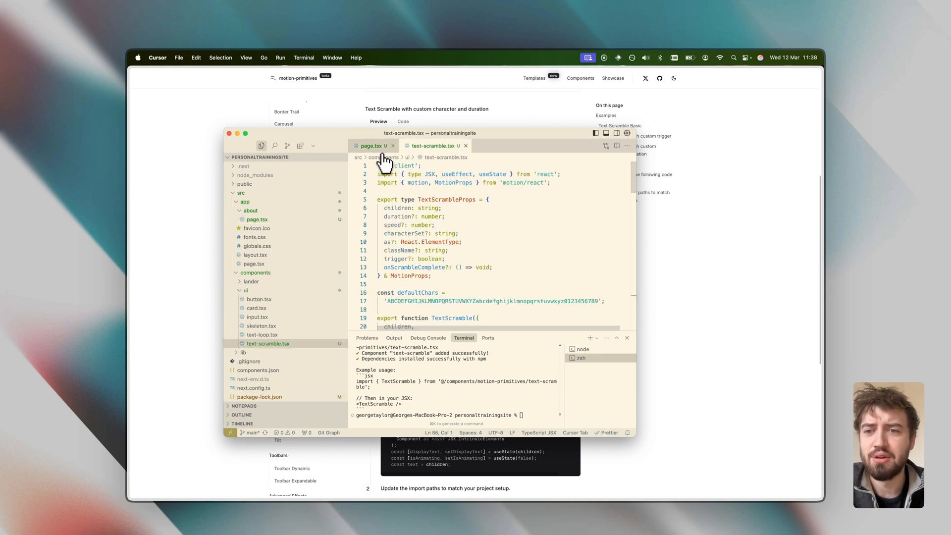
# Switch to page.tsx to start using the Text Scramble component.
pyautogui.click(370, 146)
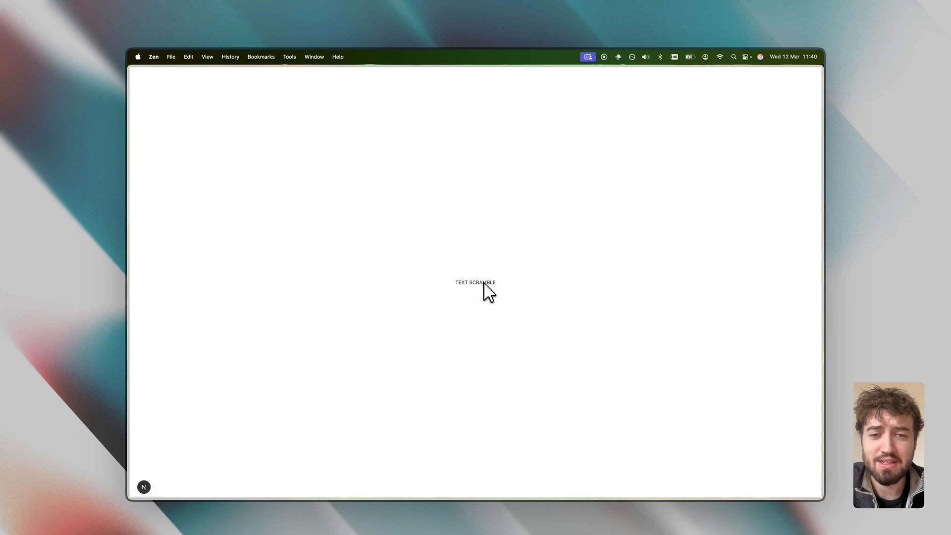
pyautogui.moveTo(540, 309)
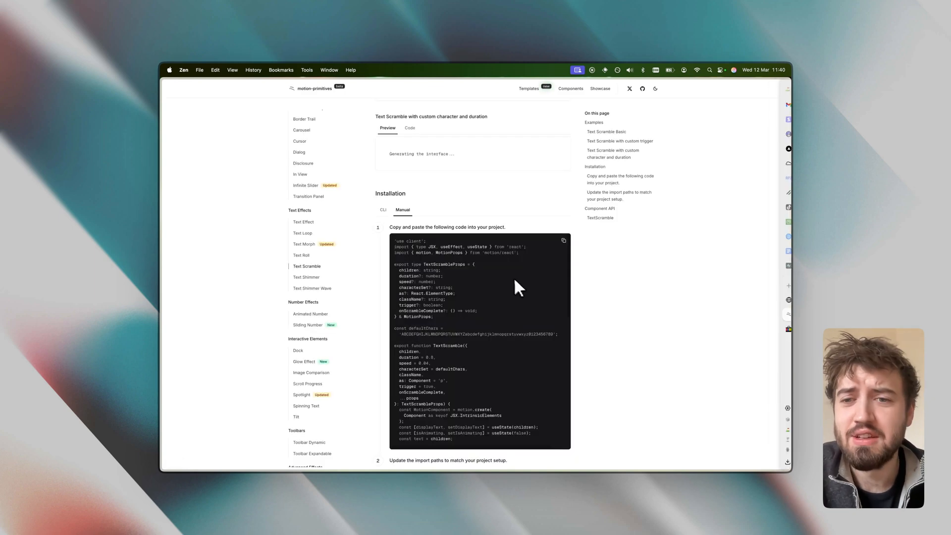
# Open Accordion and expand Getting Started, then go to the Border Trail page.
pyautogui.click(283, 144)
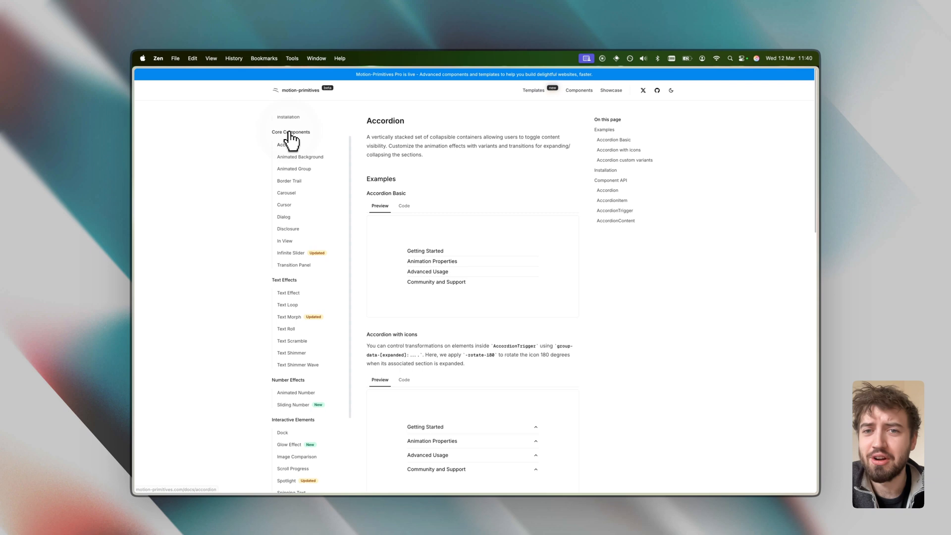
pyautogui.click(425, 251)
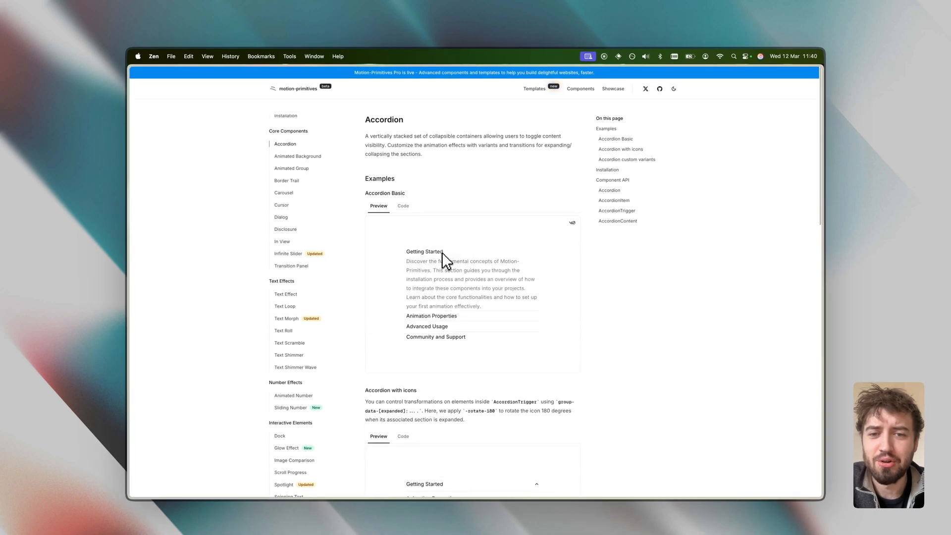
pyautogui.click(425, 252)
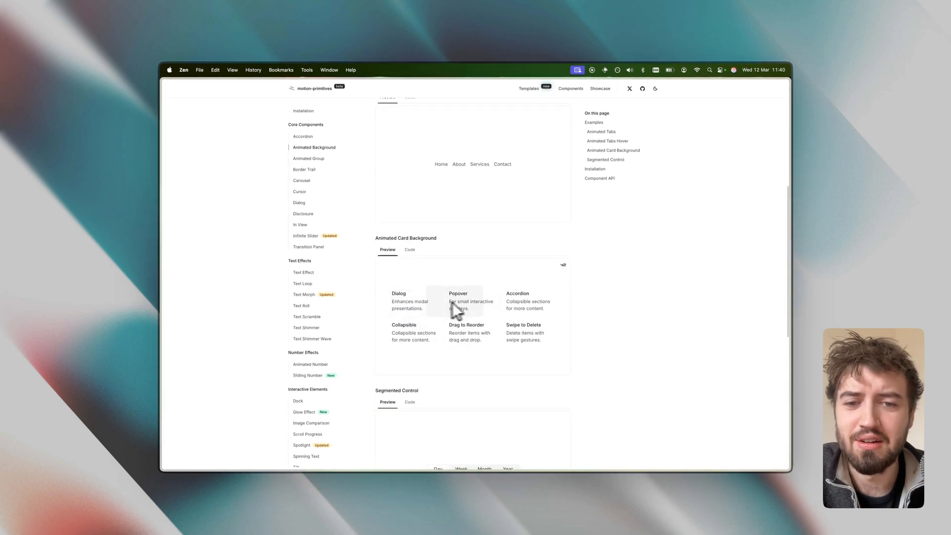
pyautogui.moveTo(506, 311)
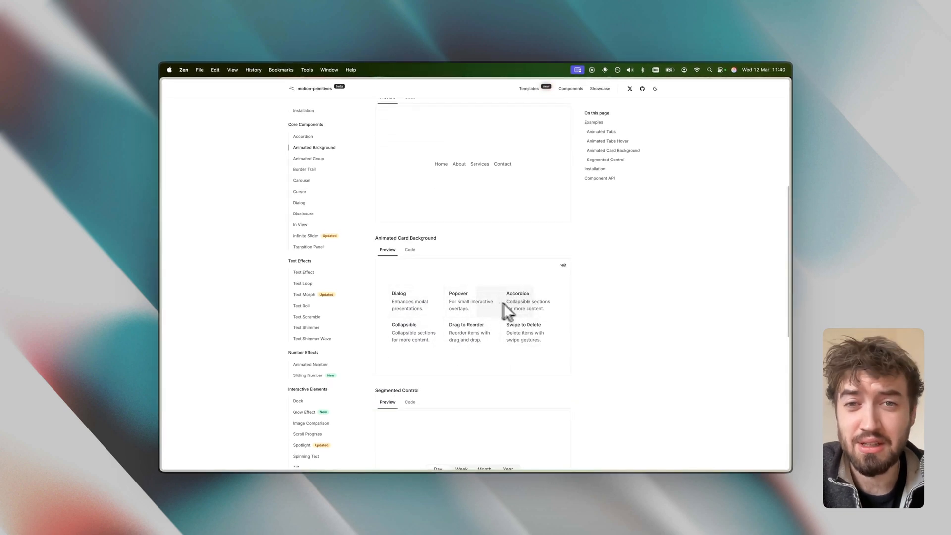
pyautogui.click(305, 169)
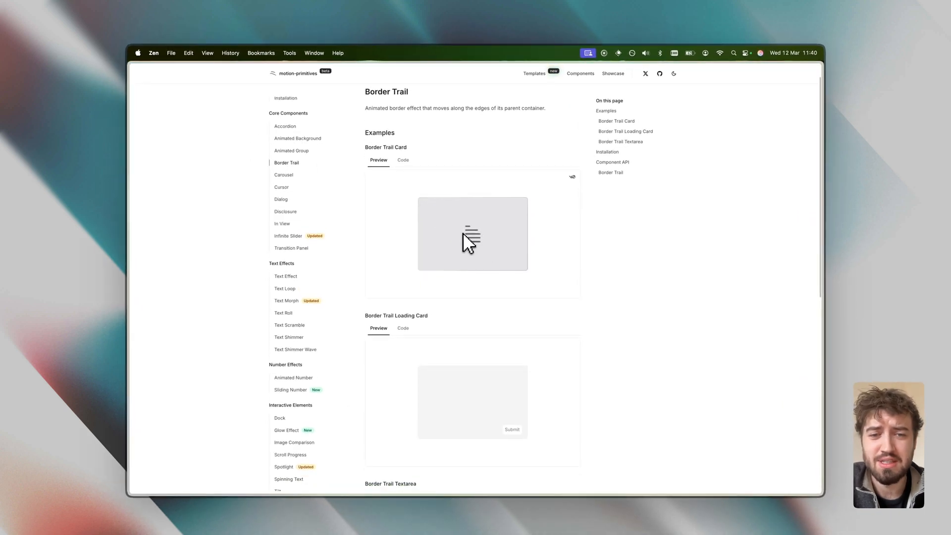
# Open Sliding Number and drag the Current ARR slider back and forth, ending at $100000.
pyautogui.click(290, 283)
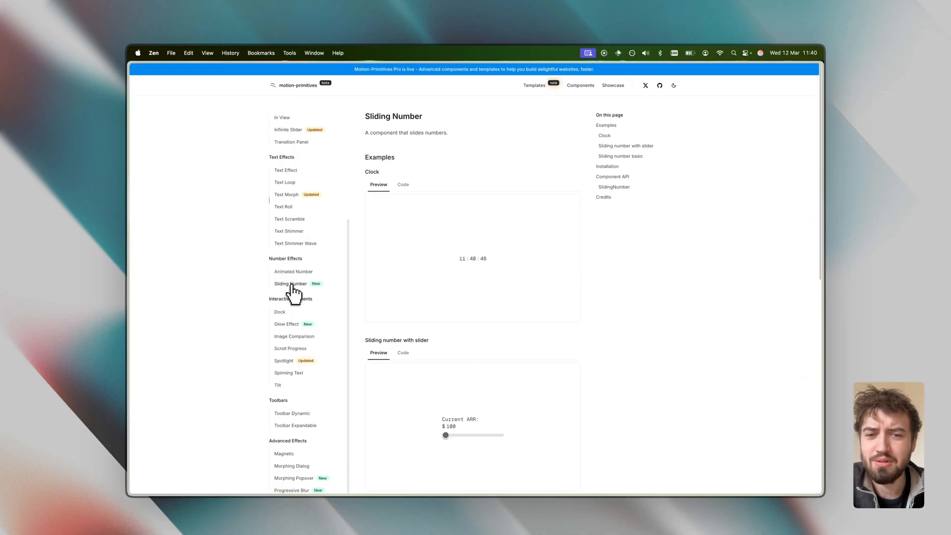
pyautogui.scroll(-3)
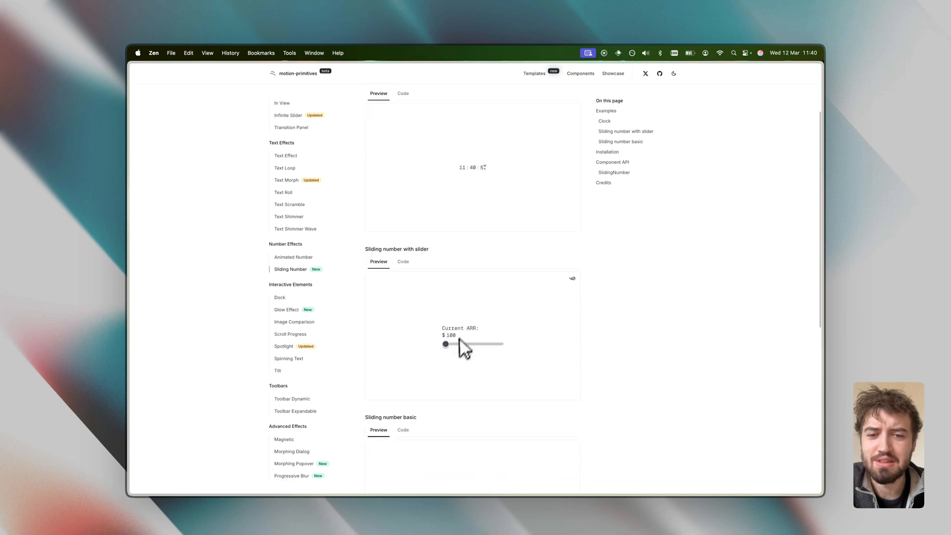
pyautogui.moveTo(445, 344); pyautogui.dragTo(473, 389)
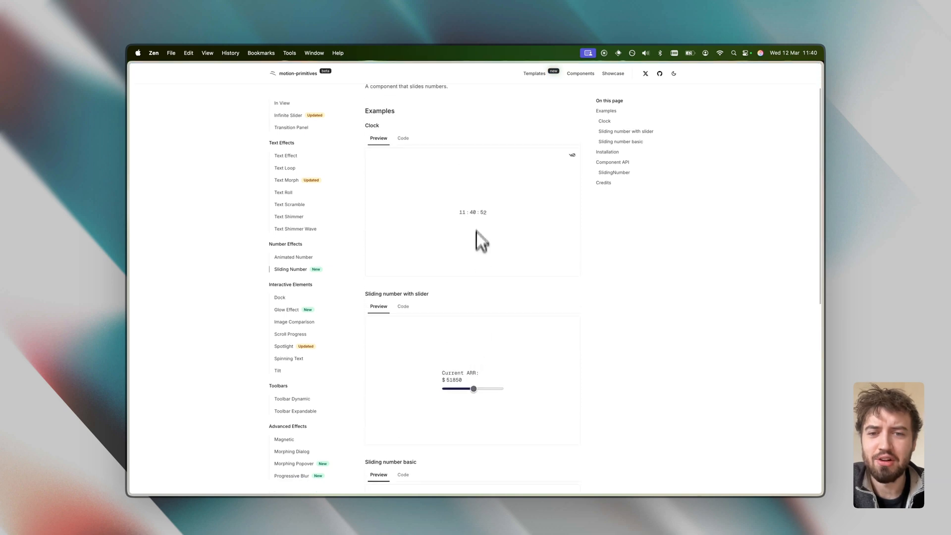
pyautogui.moveTo(473, 389); pyautogui.dragTo(448, 314)
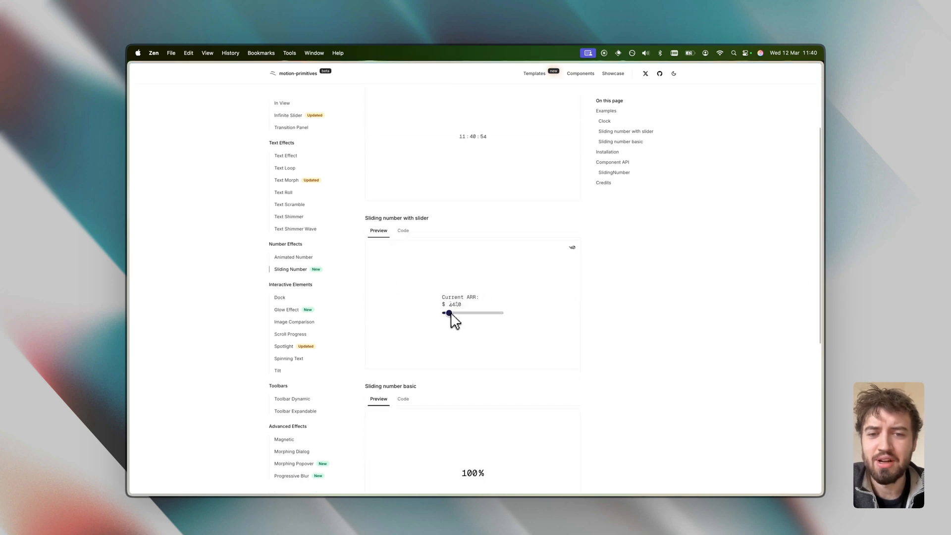
pyautogui.moveTo(448, 314); pyautogui.dragTo(500, 314)
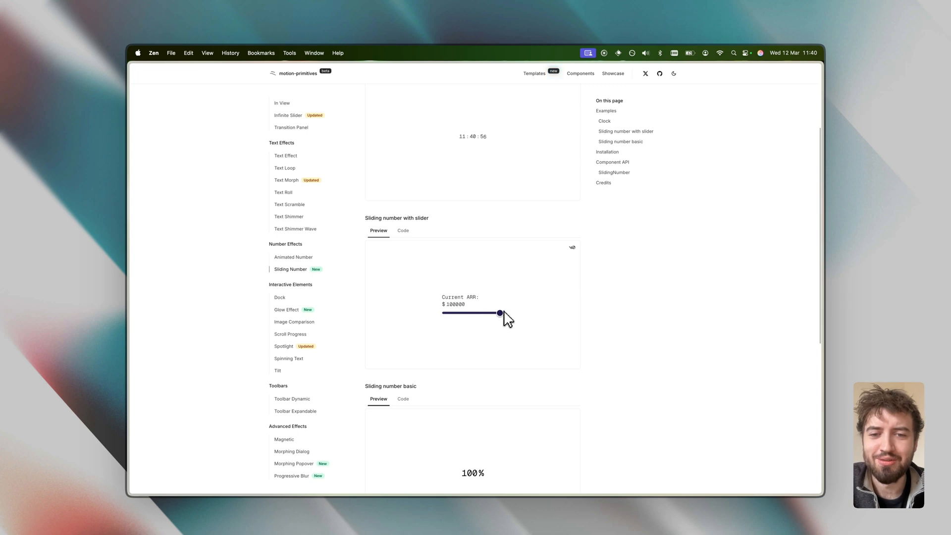
pyautogui.moveTo(499, 313); pyautogui.dragTo(499, 313)
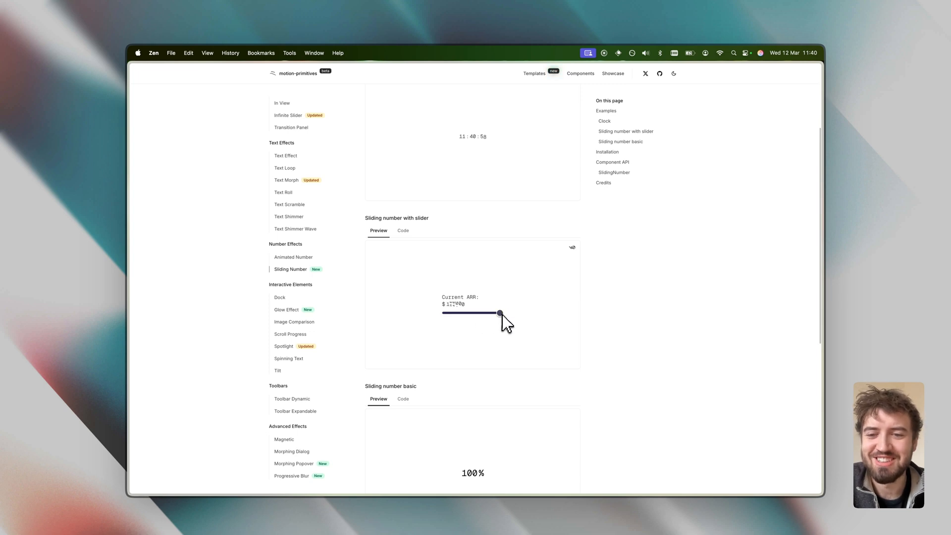
# Open the Infinite Slider docs and scroll down to the basic example.
pyautogui.click(280, 297)
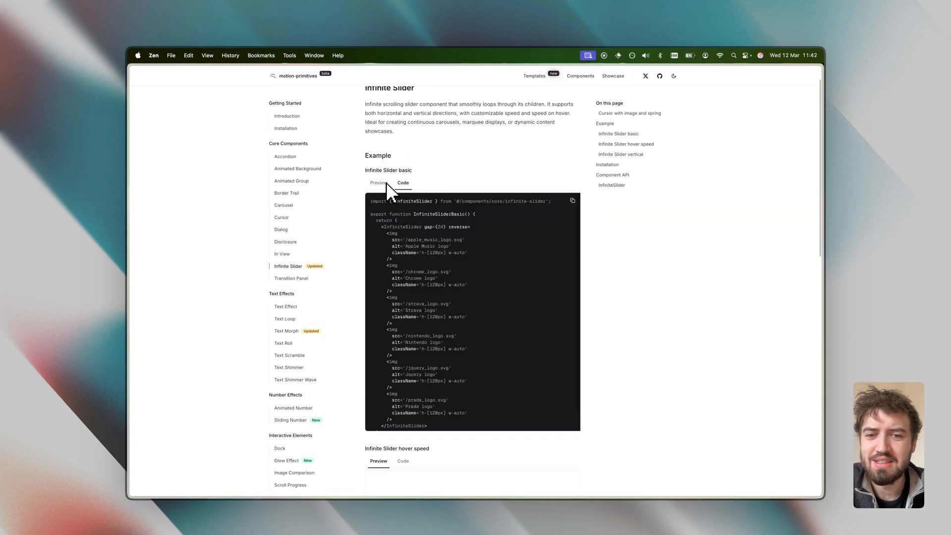
pyautogui.scroll(-3)
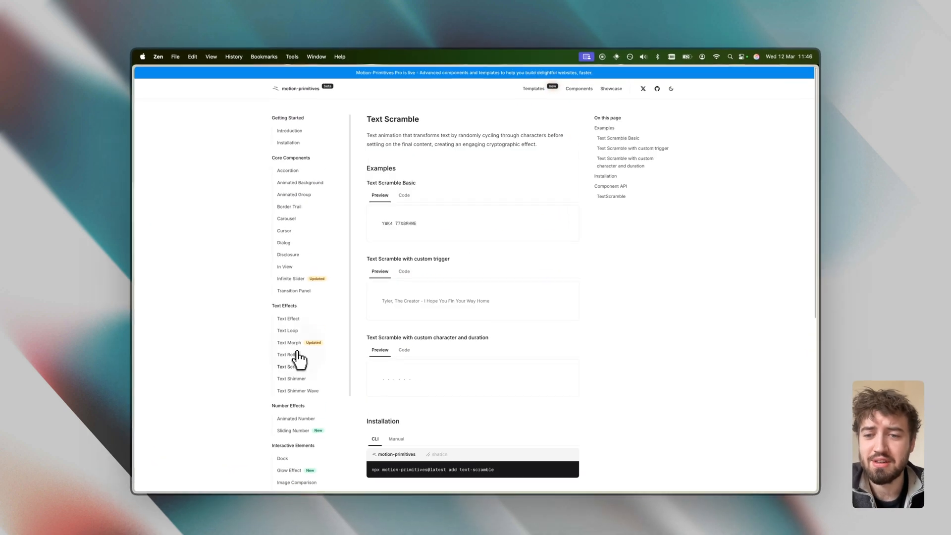
# Open the Accordion documentation page from the docs sidebar.
pyautogui.click(287, 170)
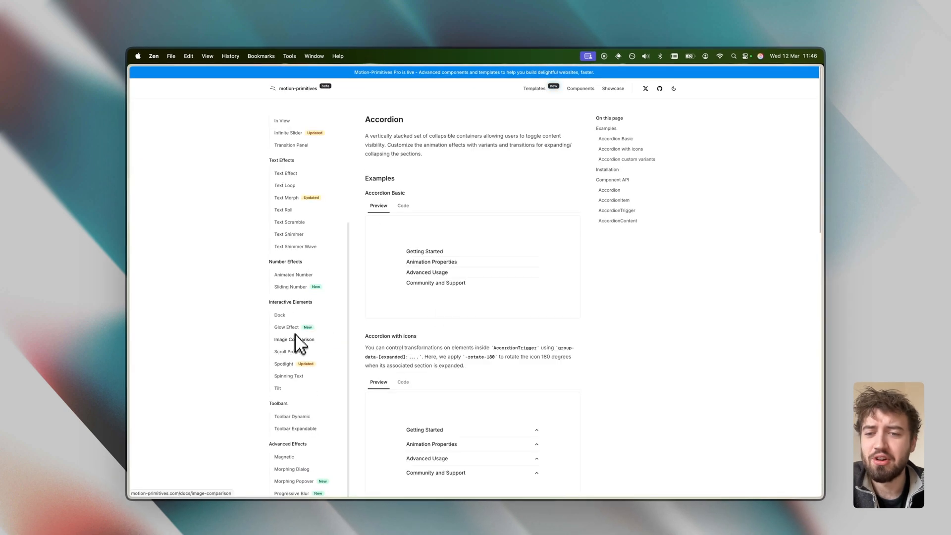